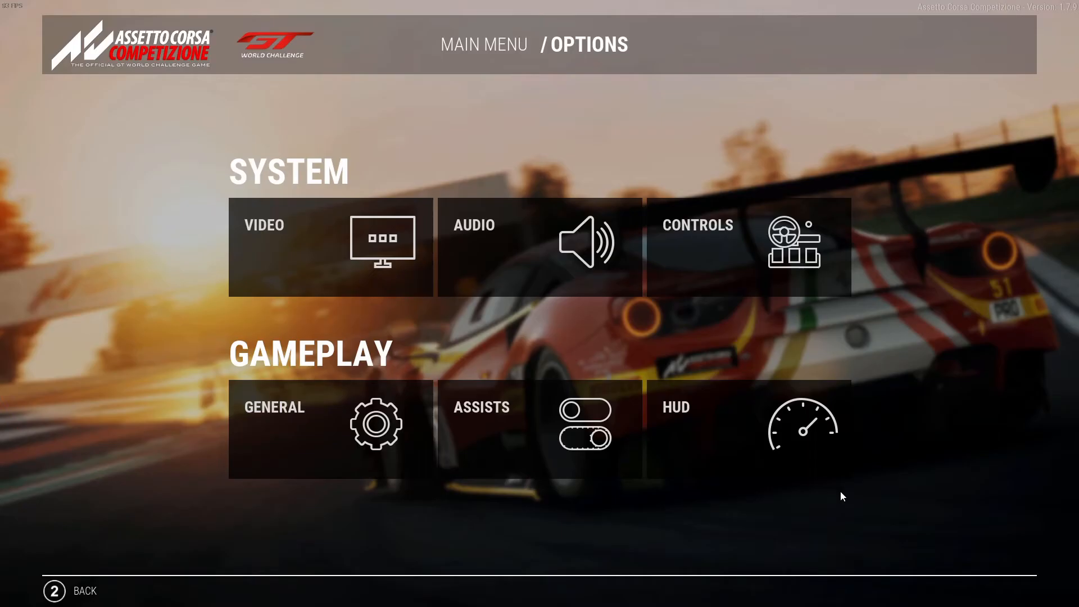
- Enter the Controls settings from the Options screen's System tiles
left_click(748, 248)
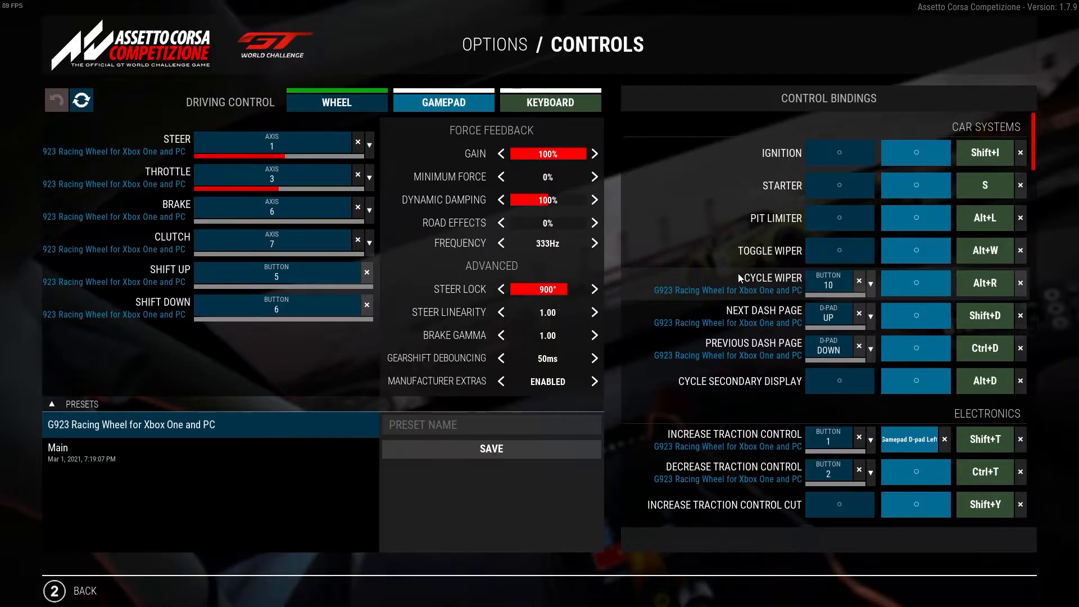
mouse_move(176, 429)
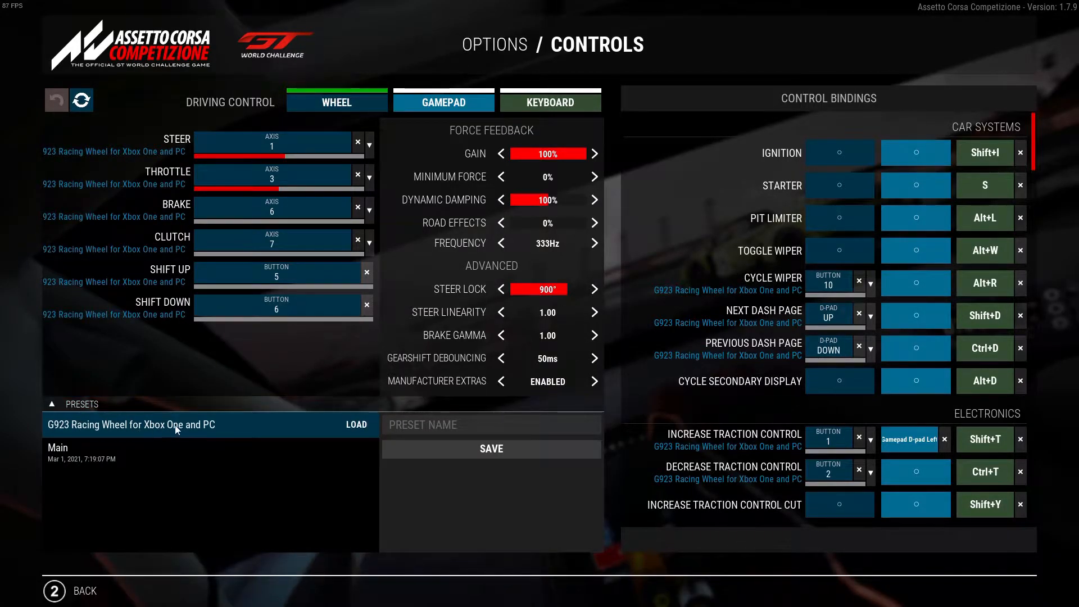
mouse_move(48, 429)
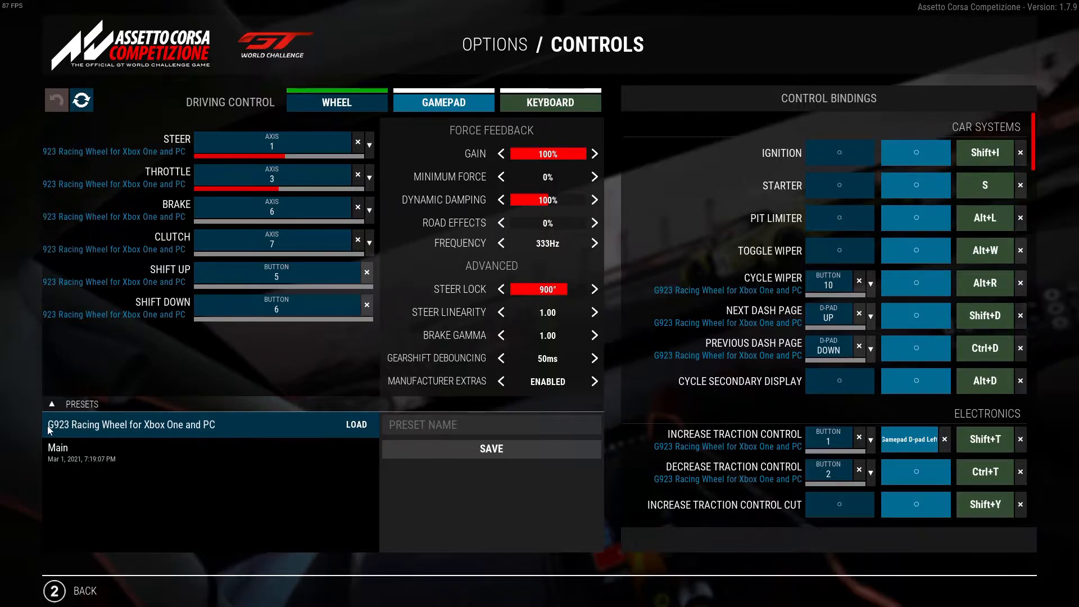
mouse_move(197, 435)
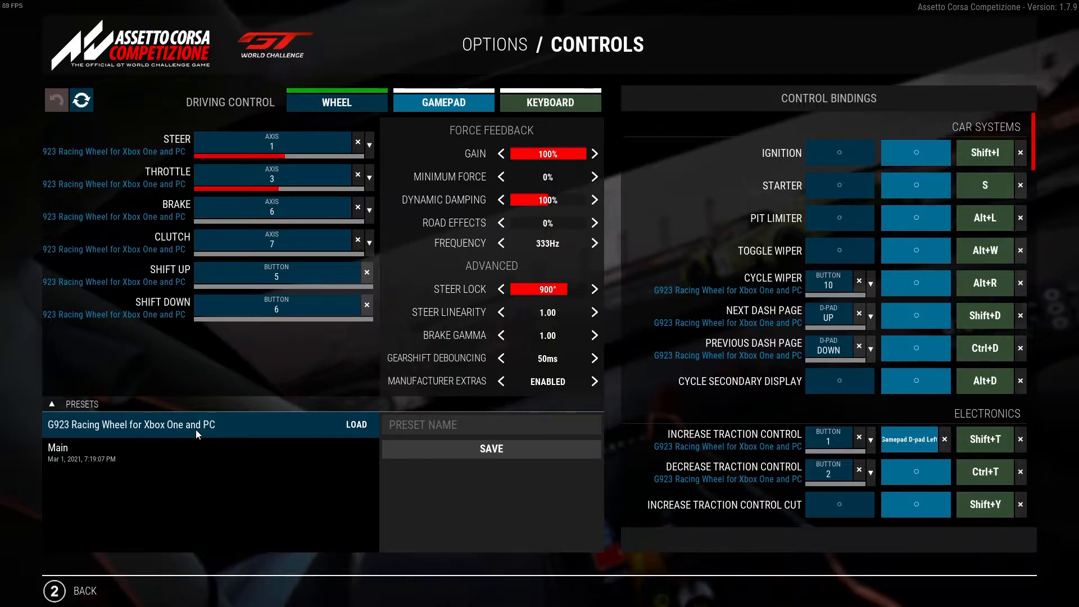
- Put the THROTTLE axis binding into listening mode for a new wheel input
left_click(491, 424)
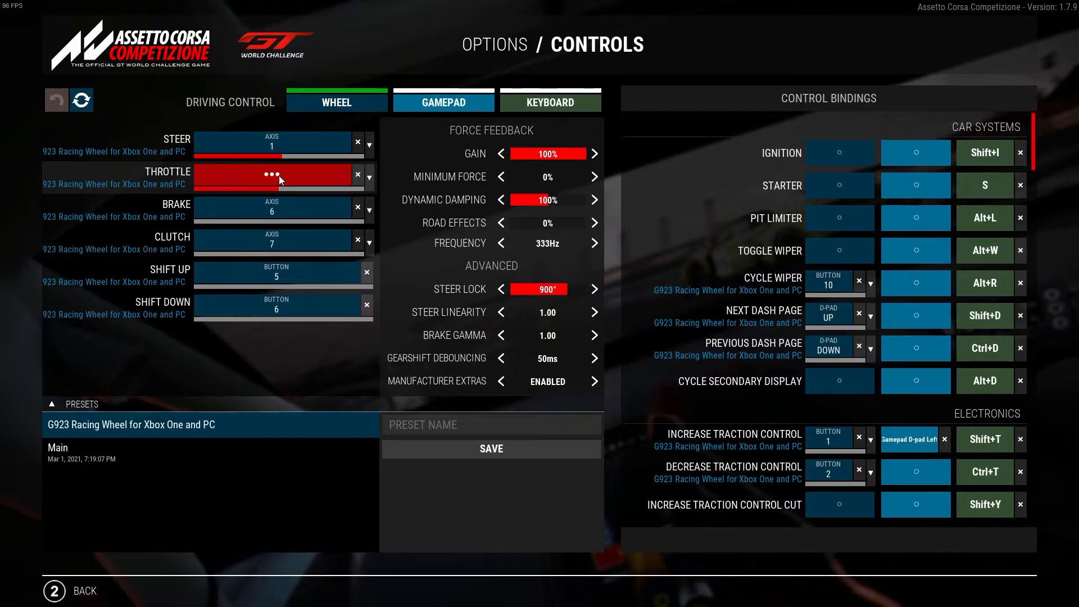
- Bind the throttle to axis 2 using the wheel's throttle pedal
left_click(275, 178)
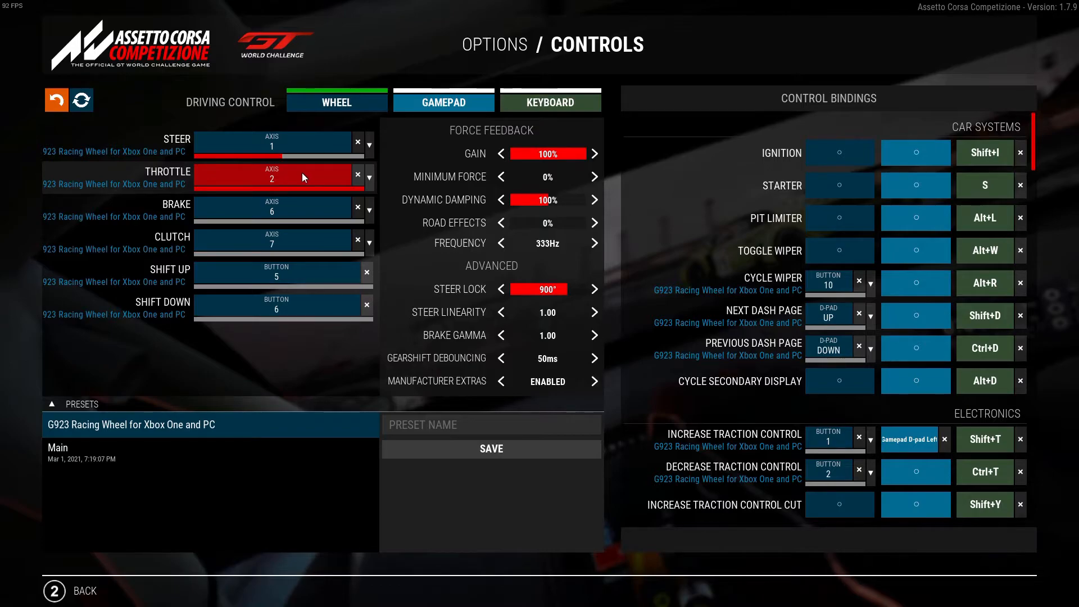
- Mark the throttle axis 2 binding as INVERTED in its extra options
left_click(369, 178)
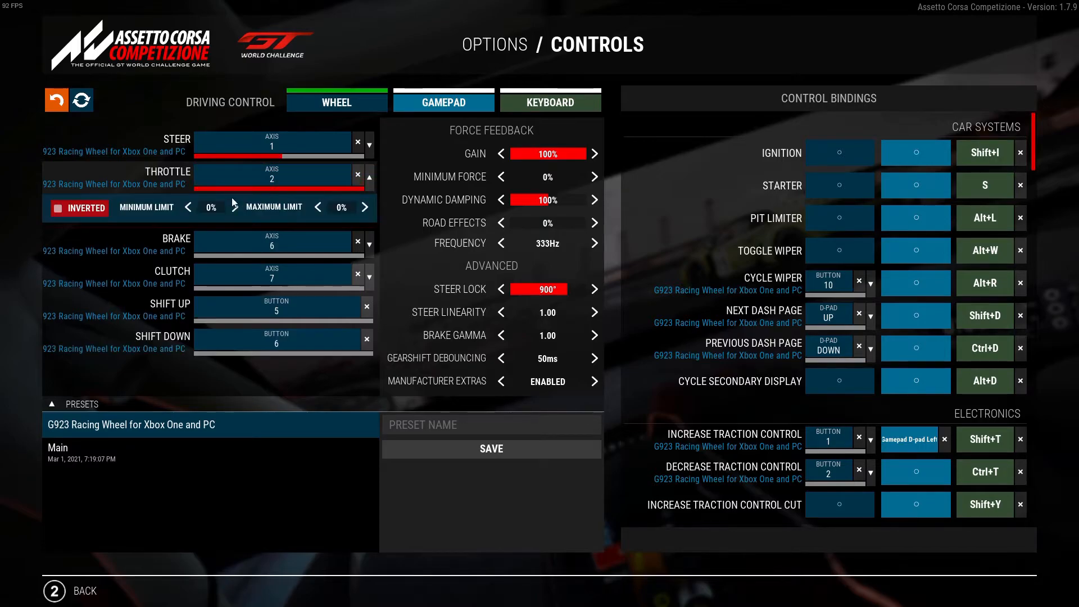
left_click(58, 208)
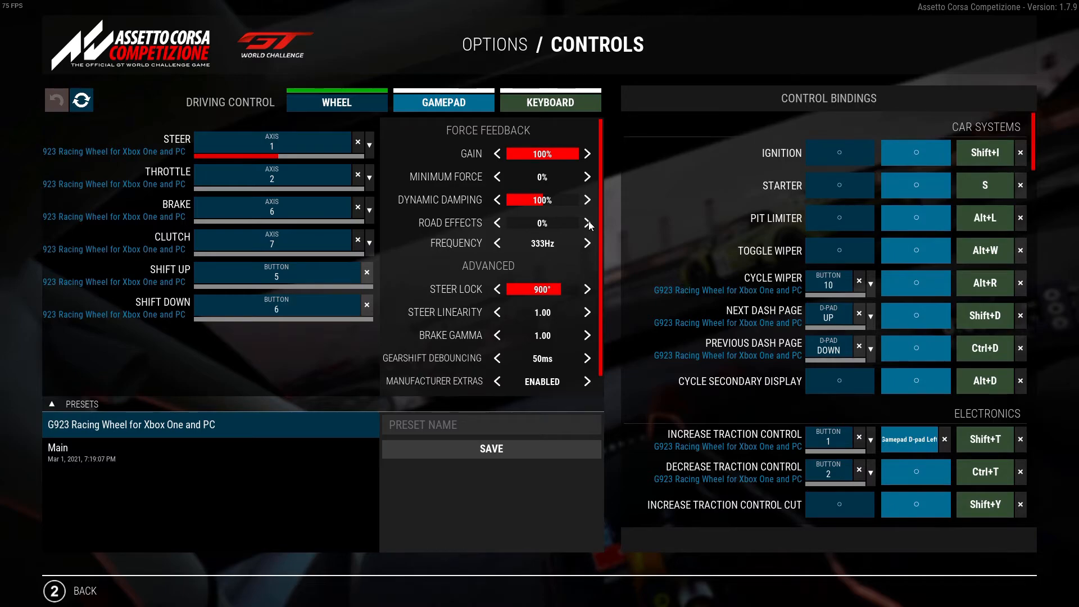
scroll("down", 3)
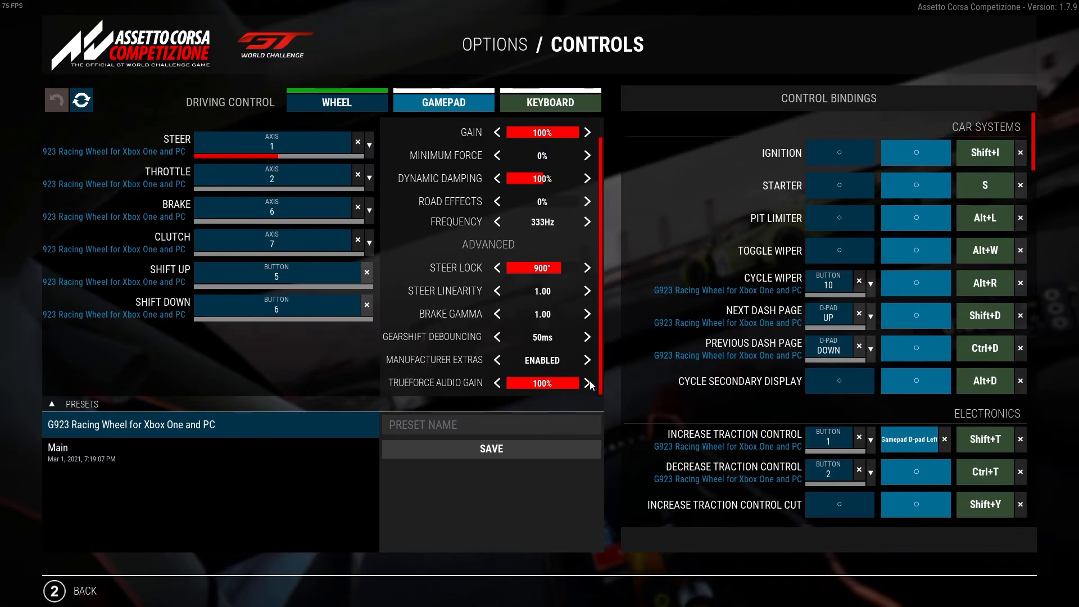
scroll("up", 3)
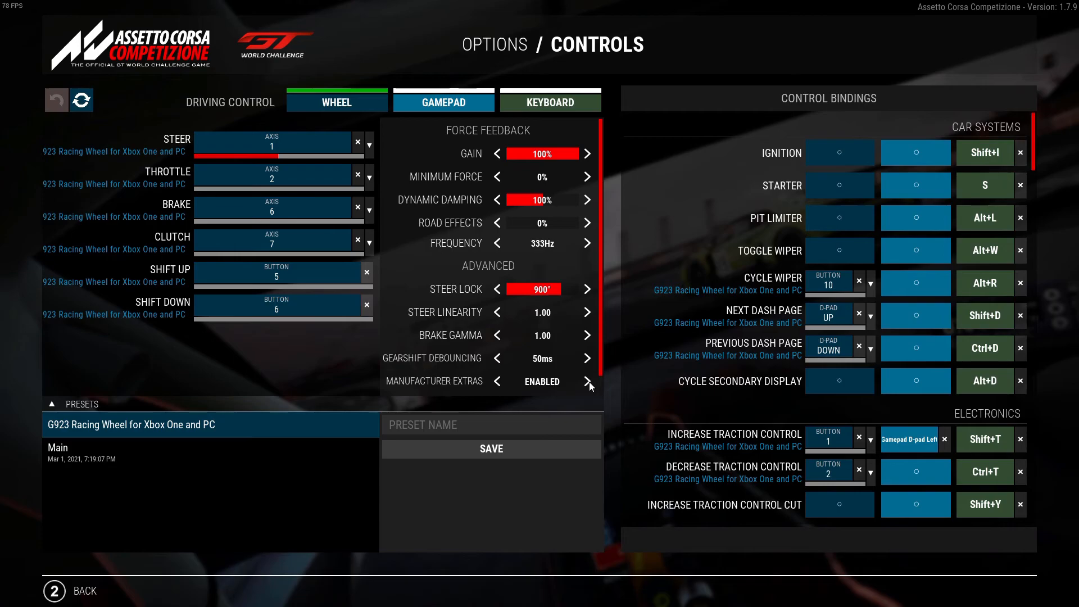
- Save the current wheel controls as a new preset named 'Setup 1'
type("S")
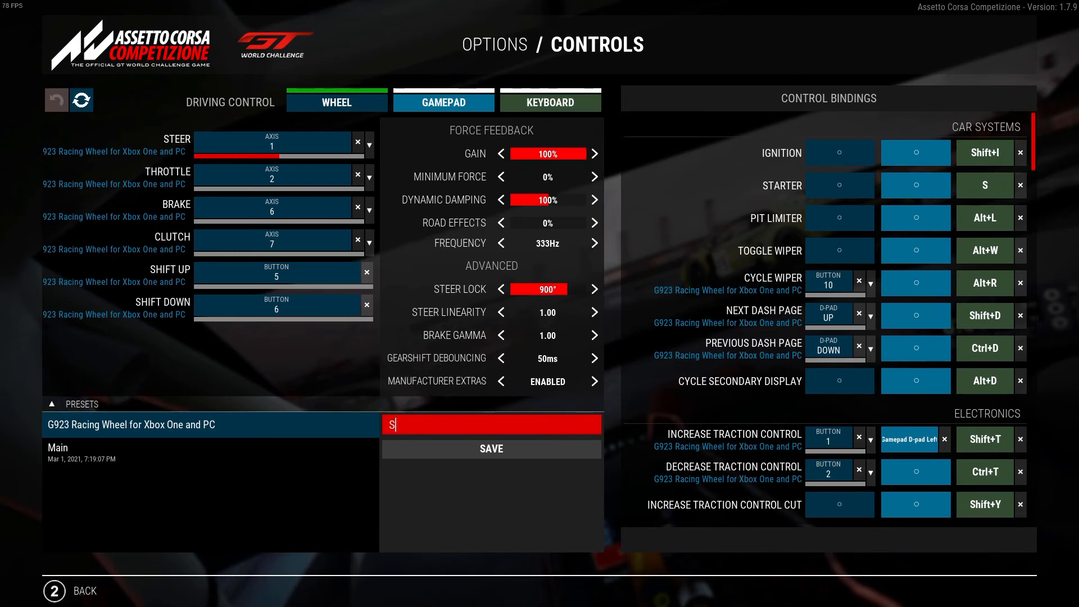
left_click(491, 448)
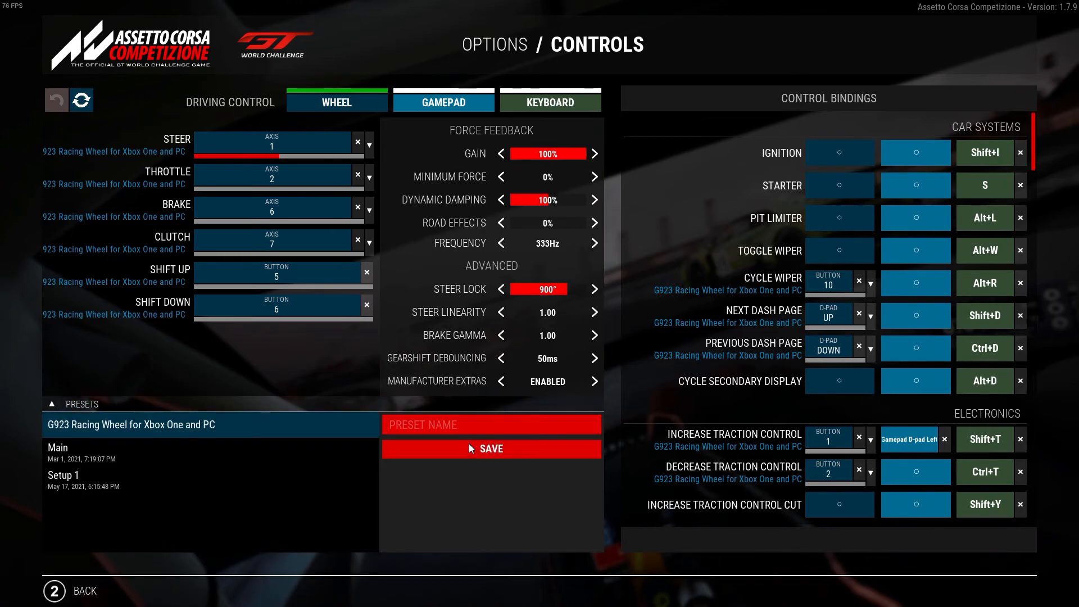